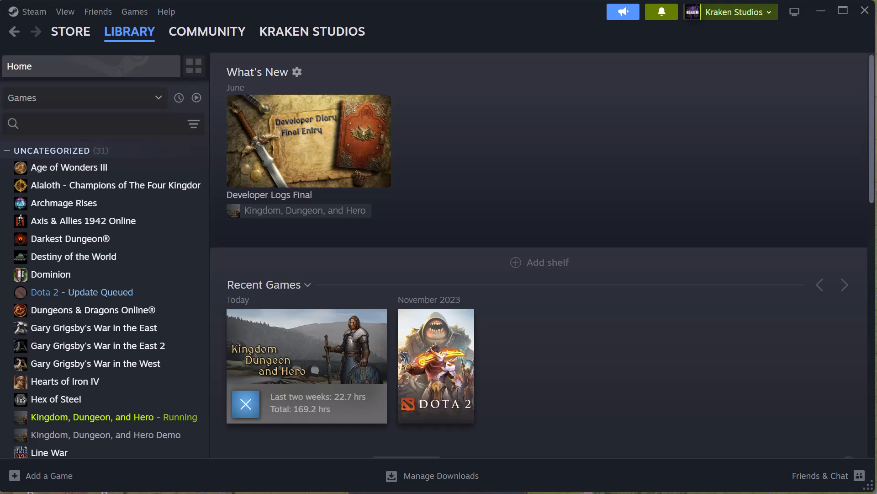
Step: Reach the Kraken Studios profile's Content pages, landing on the empty Screenshots section
left_click(311, 31)
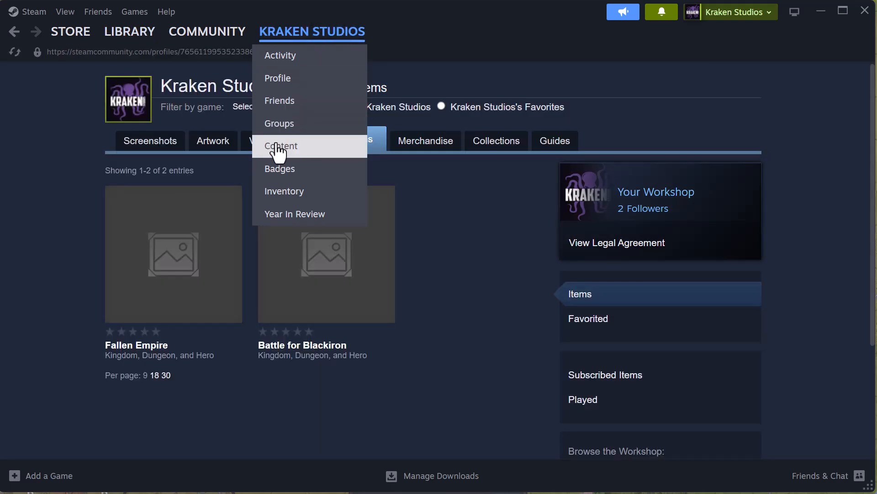
left_click(281, 146)
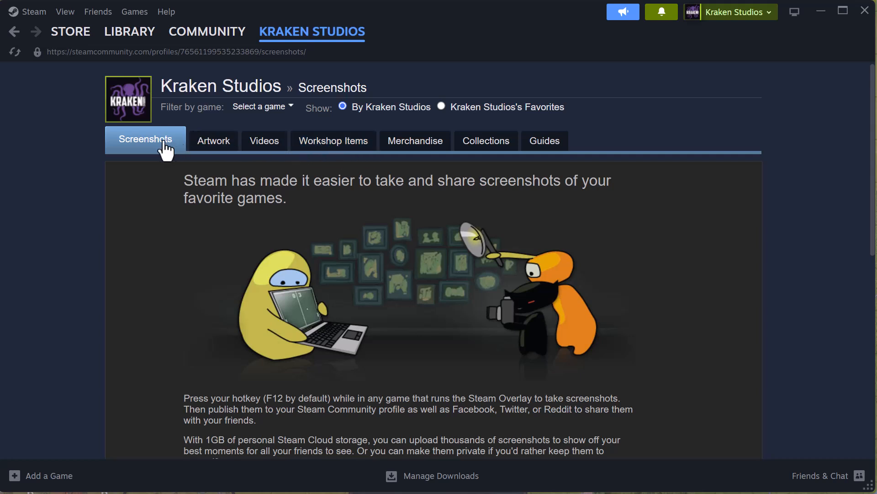
Step: List Kraken Studios' Workshop Items: Fallen Empire and Battle for Blackiron
left_click(333, 140)
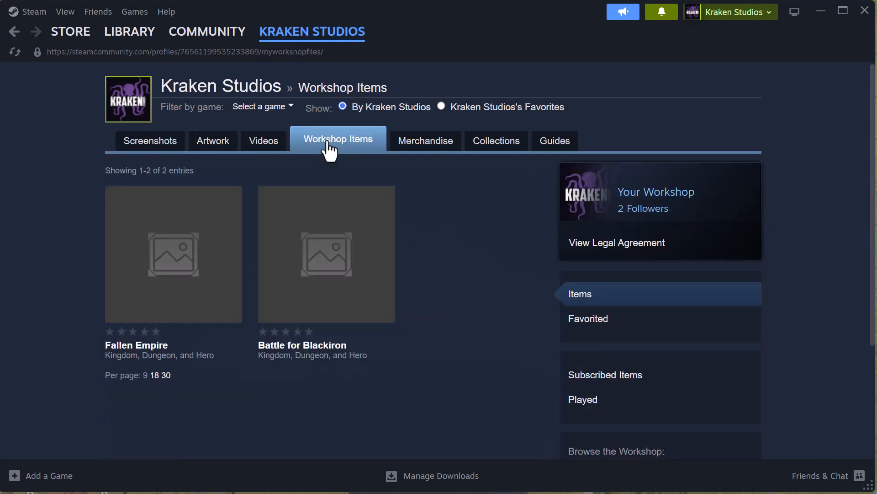
mouse_move(326, 259)
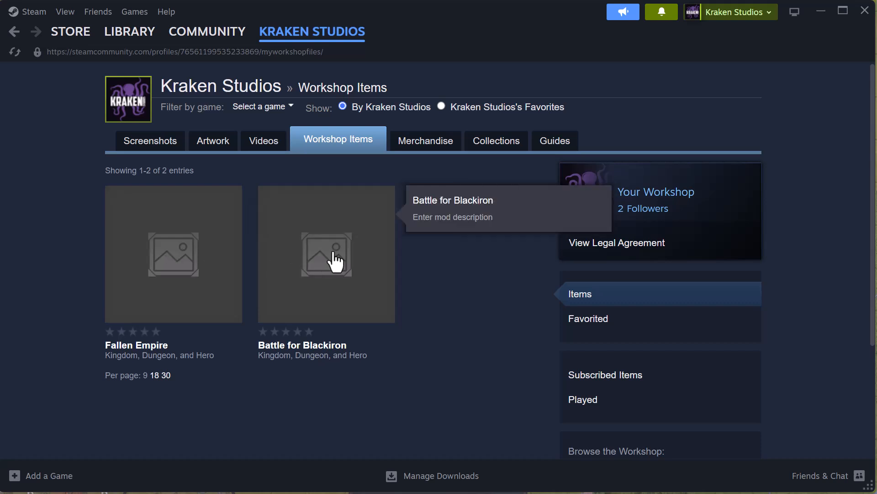
mouse_move(509, 275)
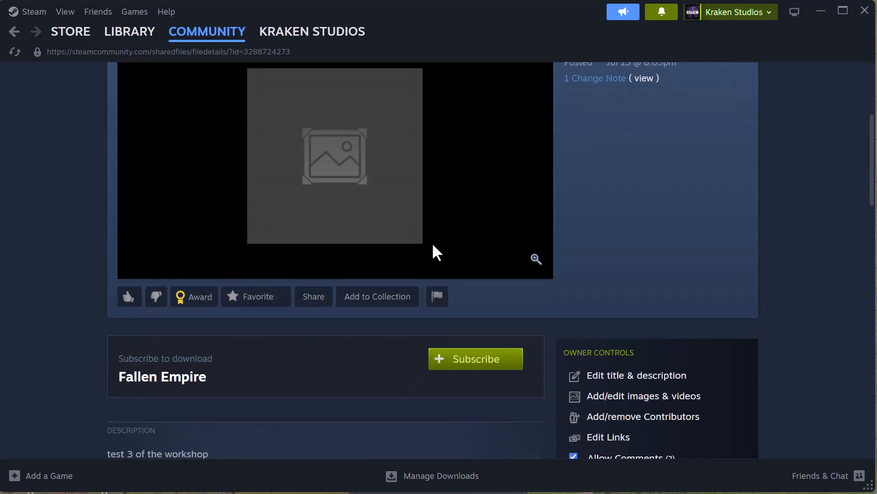
Step: Visit the title and description editor, then reach Fallen Empire's Add/Edit Images & Videos page
left_click(637, 375)
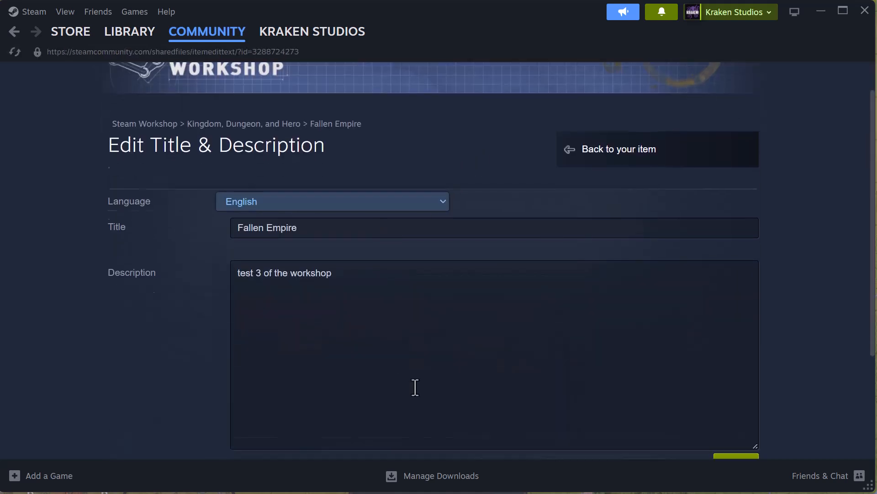
left_click(617, 149)
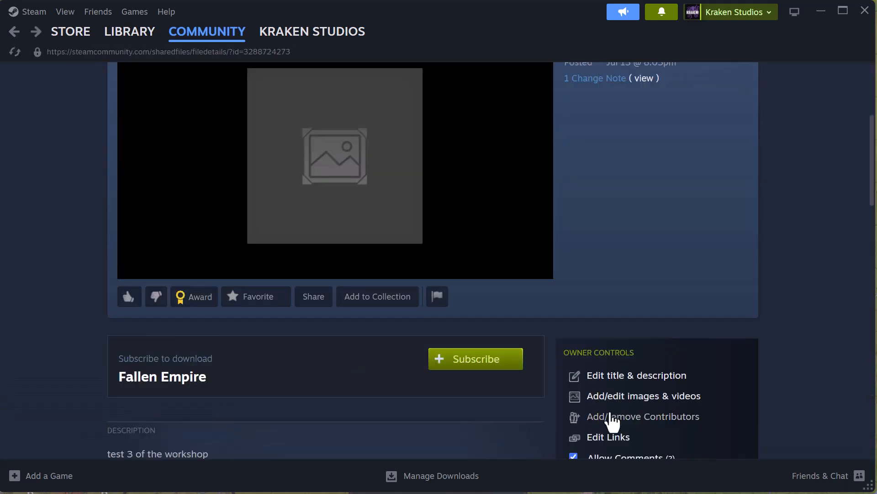
left_click(643, 396)
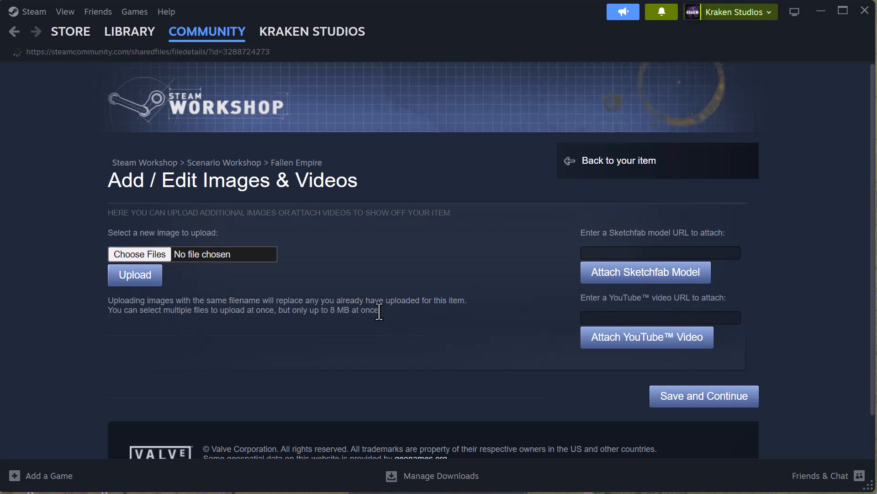
Step: Go back to the Fallen Empire item page and review it before switching to the game editor
left_click(618, 161)
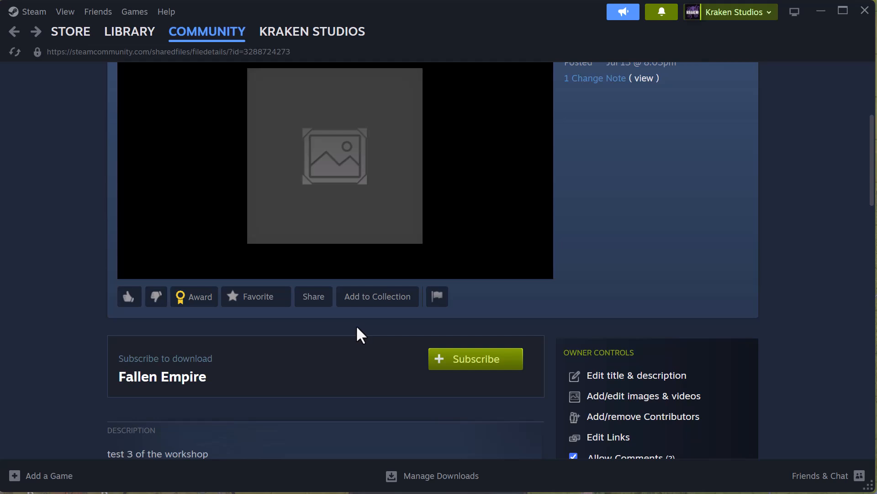
scroll("down", 3)
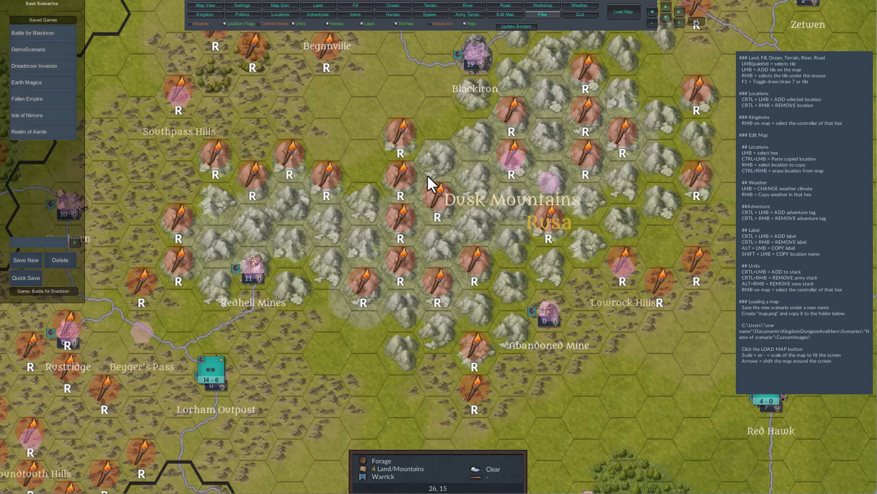
mouse_move(39, 308)
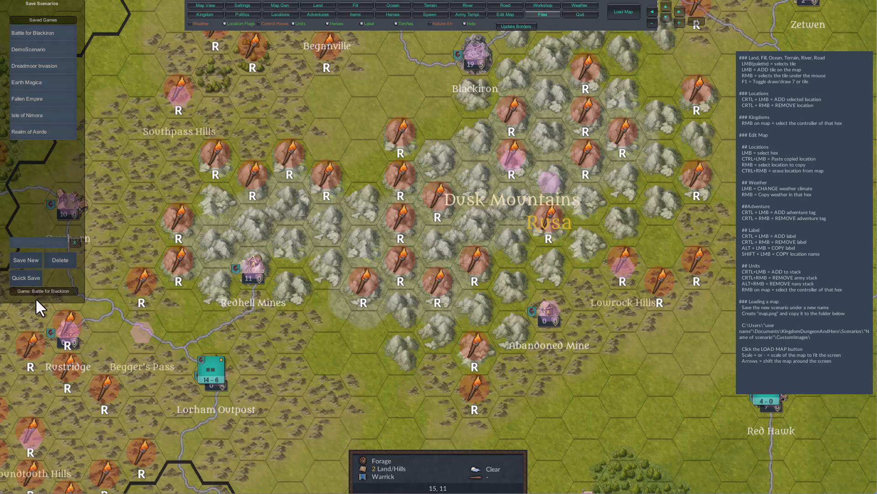
mouse_move(78, 300)
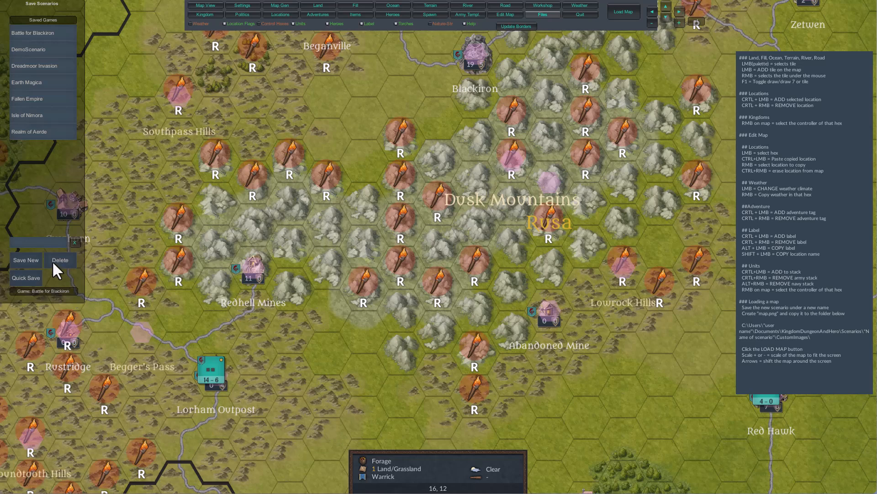
Step: Bring up the Simple Workshop panel listing Battle for Blackiron and Fallen Empire with IDs
left_click(542, 6)
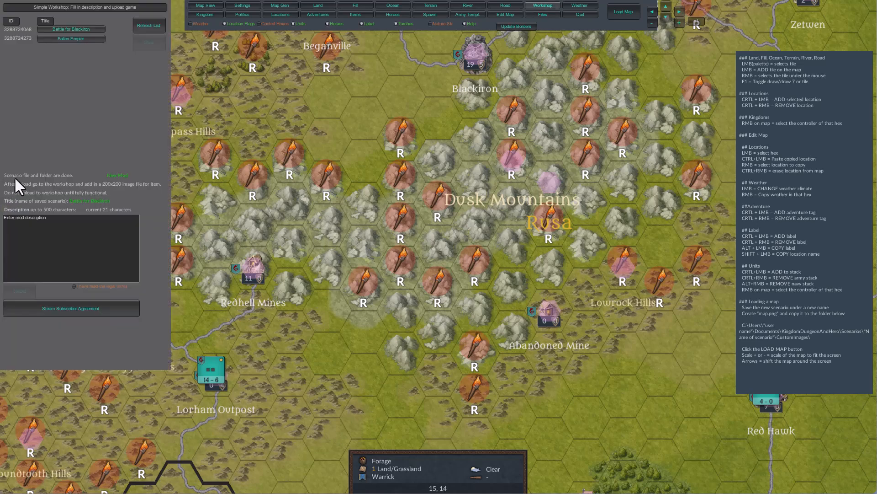
mouse_move(66, 186)
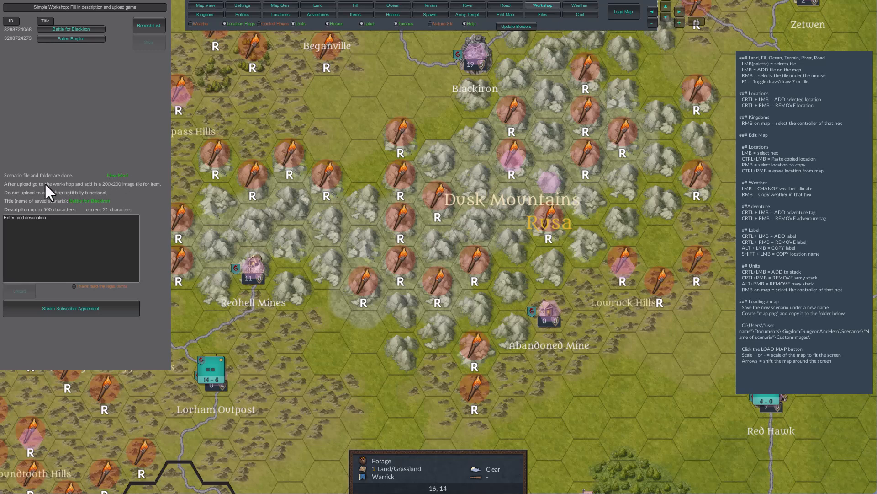
mouse_move(61, 194)
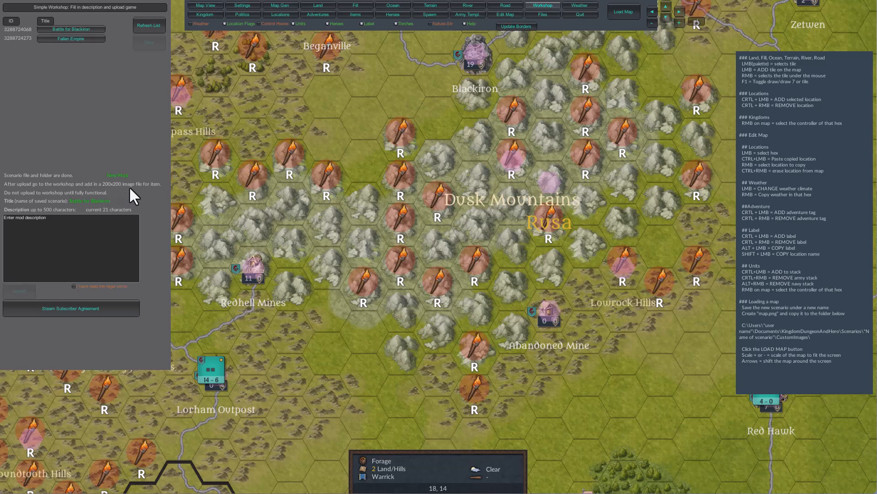
mouse_move(163, 196)
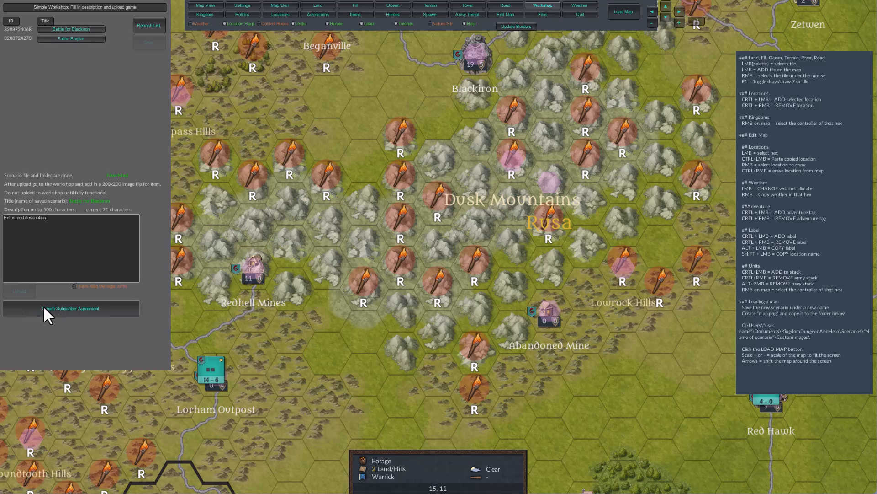
Step: Tick 'I have read the legal terms' so the scenario Upload becomes enabled
left_click(74, 286)
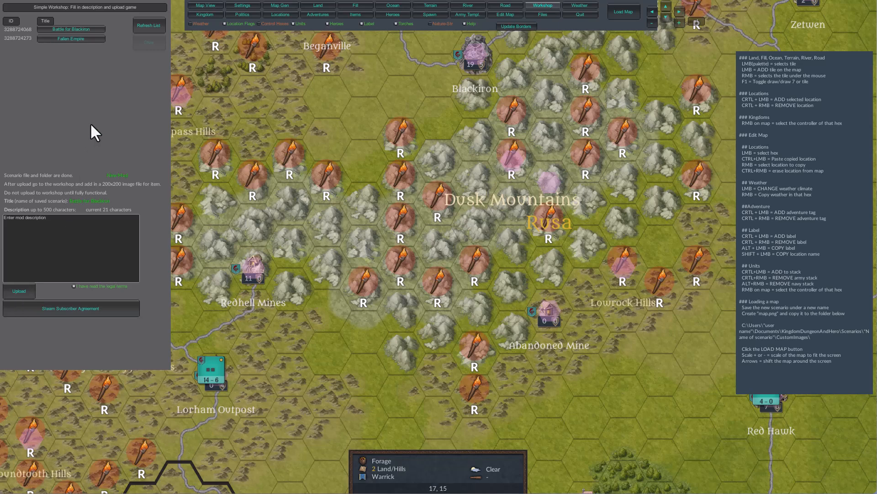
left_click(70, 218)
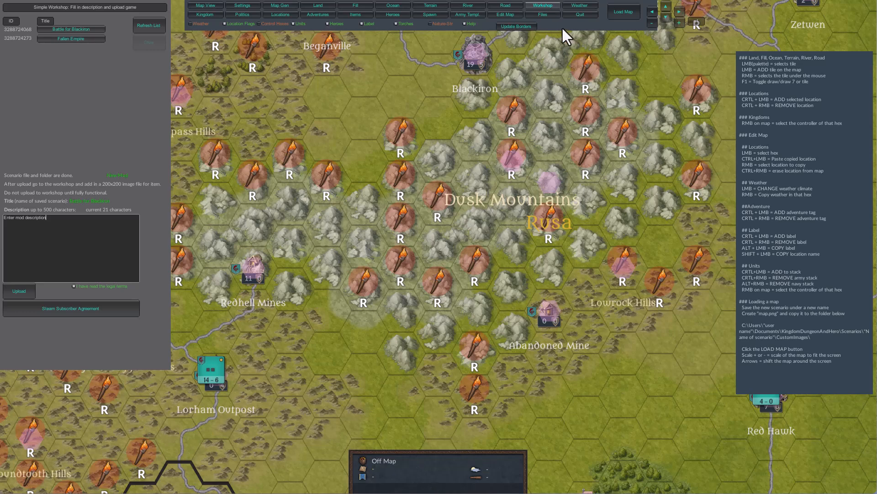
Step: Refresh the uploaded items list and choose Battle for Blackiron as the mod to replace
left_click(542, 14)
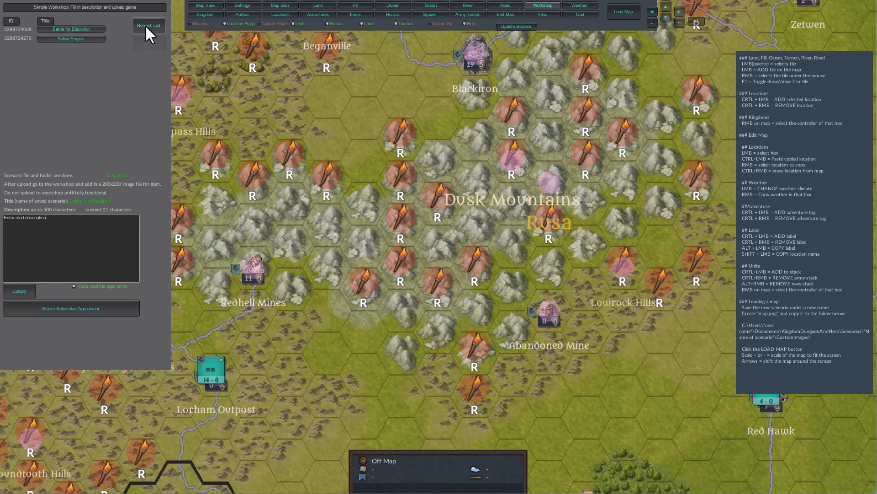
left_click(71, 29)
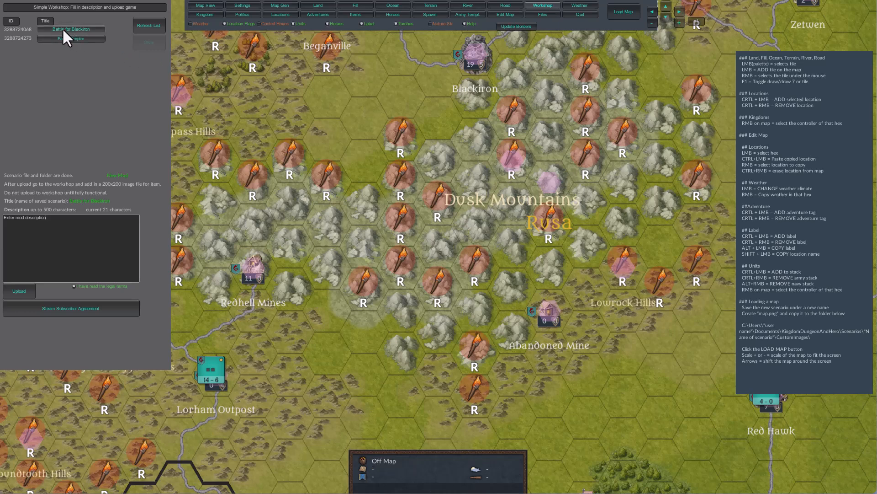
left_click(71, 28)
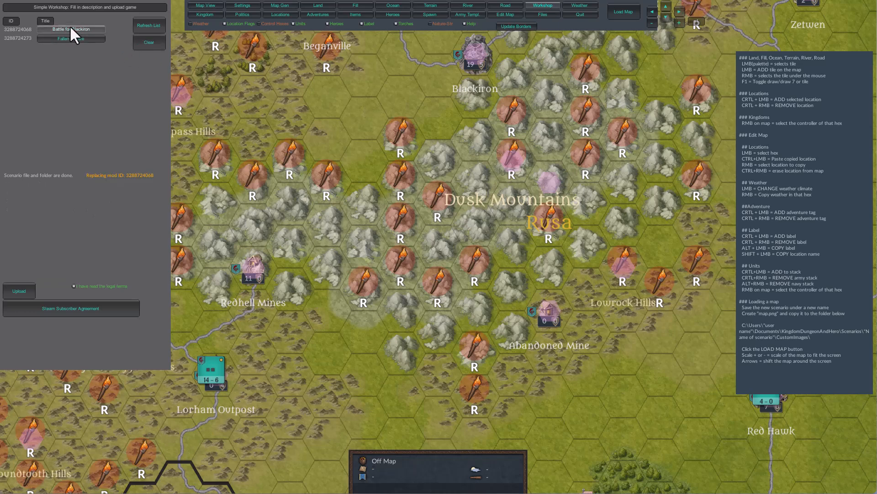
left_click(541, 13)
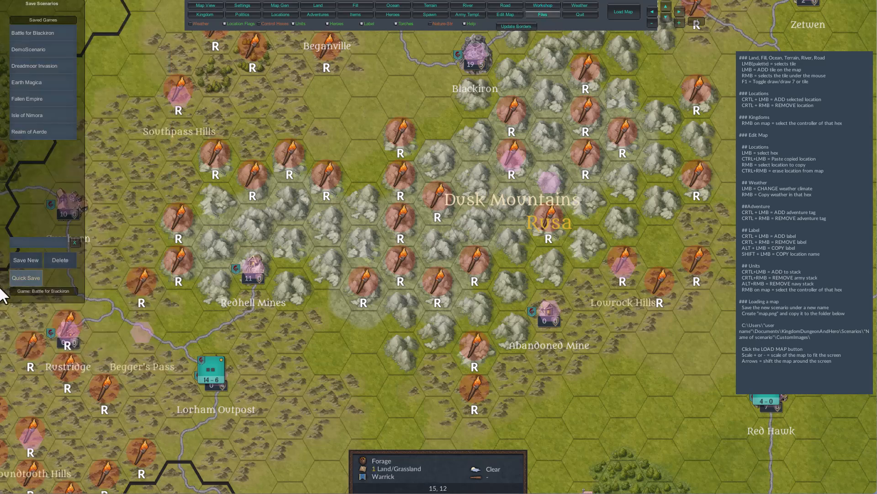
left_click(542, 6)
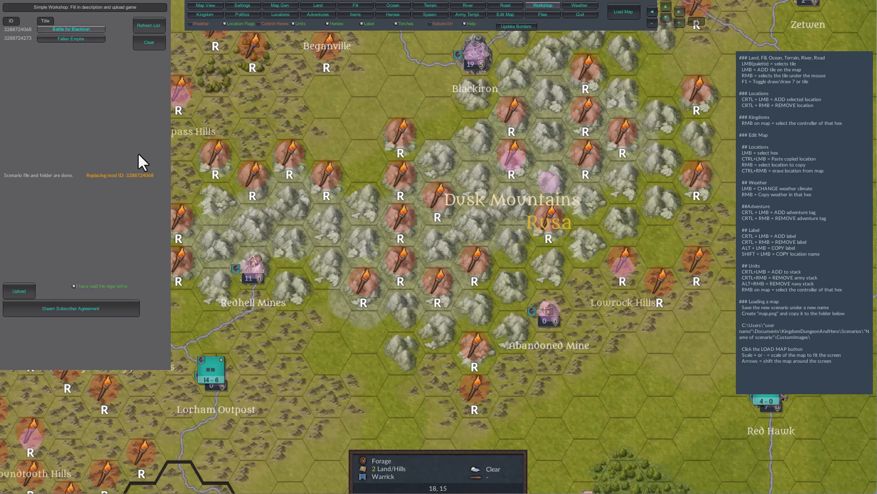
Step: Clear the Battle for Blackiron choice so the form uploads a new scenario with placeholder description
left_click(71, 39)
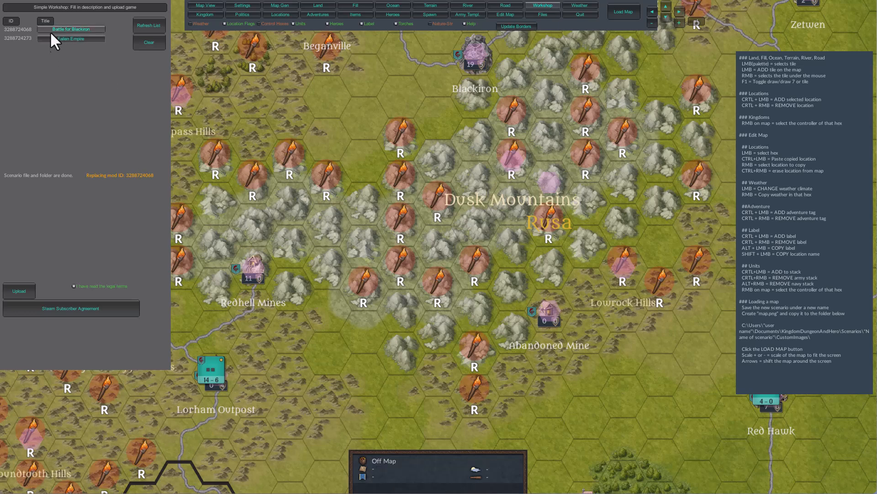
left_click(70, 29)
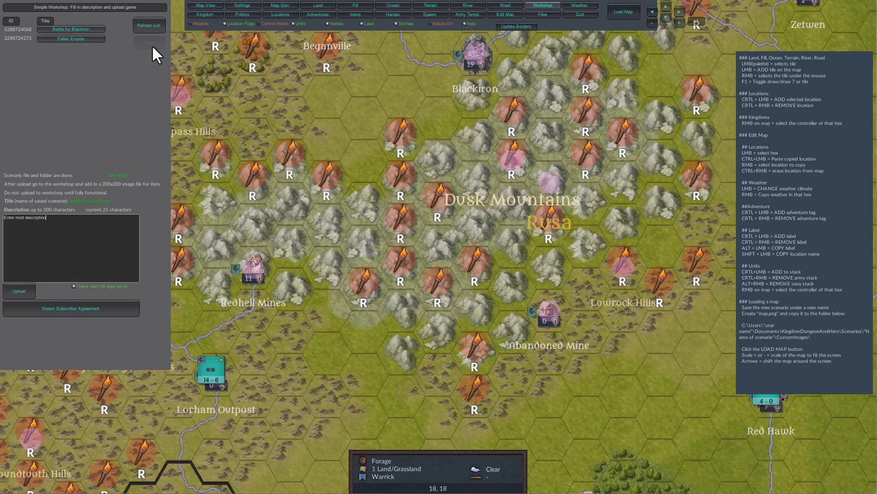
mouse_move(246, 163)
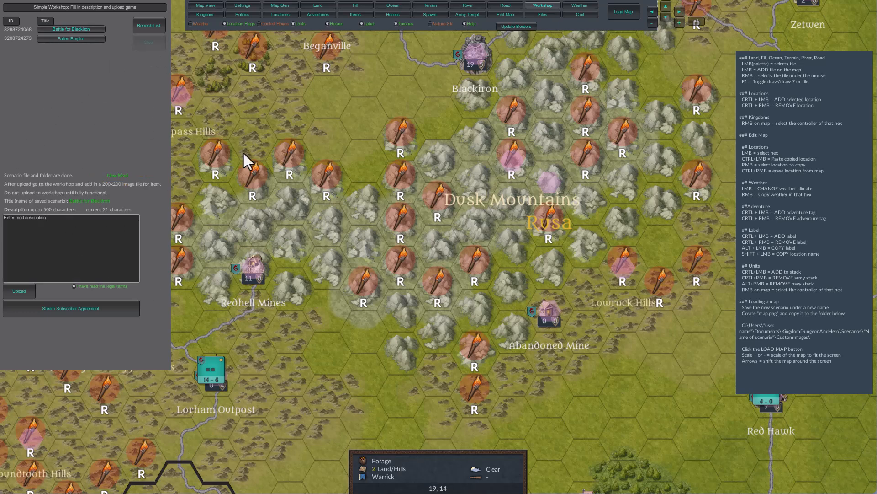
mouse_move(459, 218)
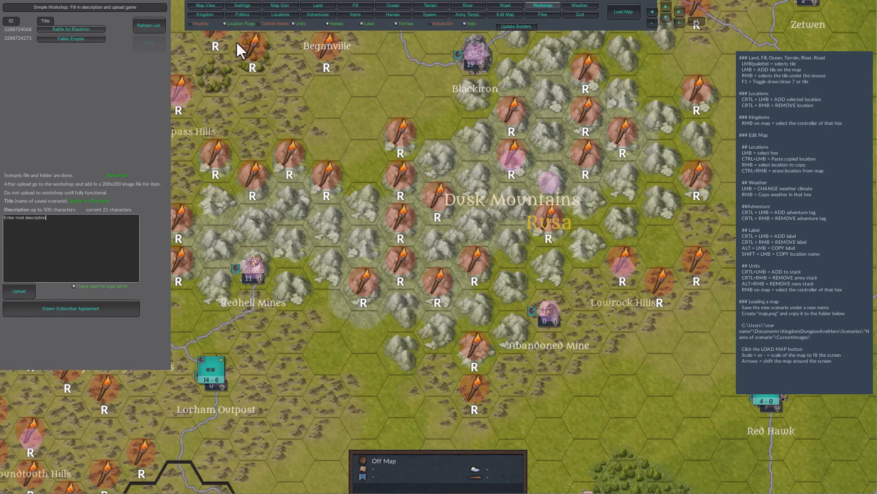
left_click(542, 14)
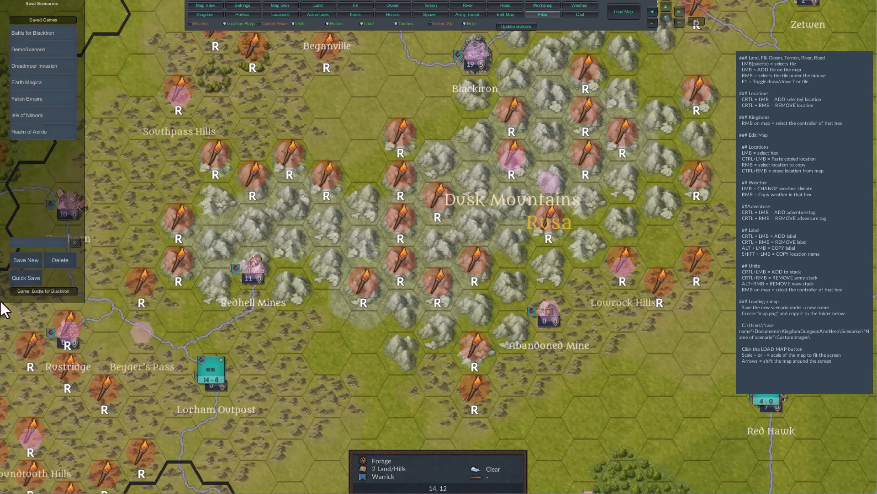
left_click(542, 5)
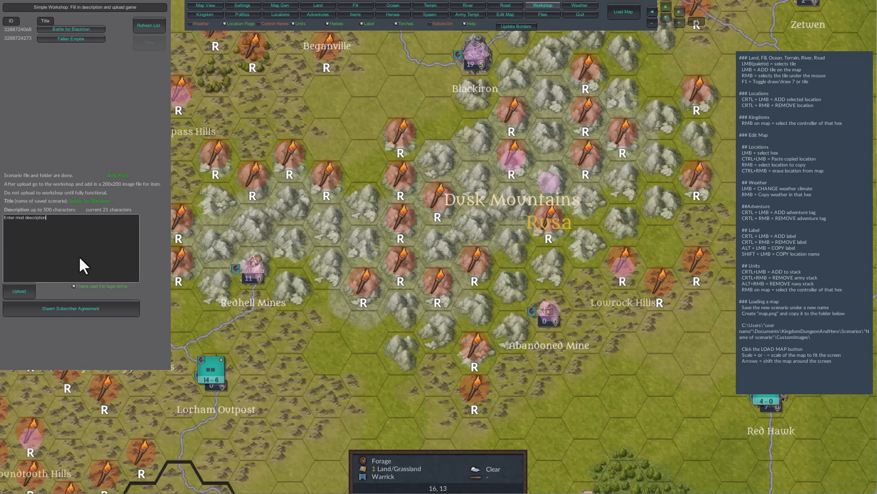
mouse_move(459, 100)
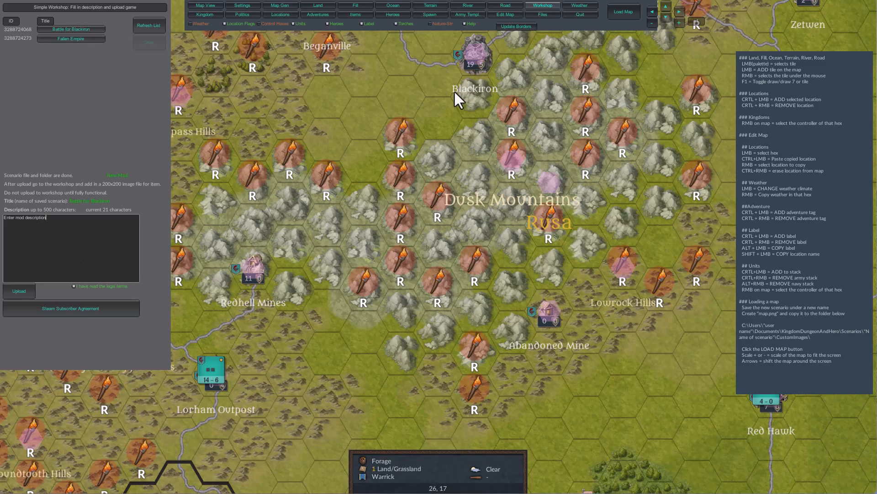